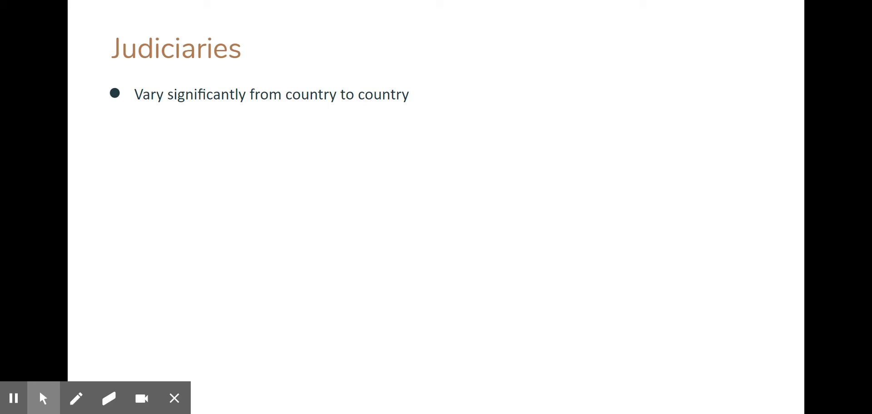
# Reveal the next bullet on the Judiciaries slide.
pyautogui.press('Right')
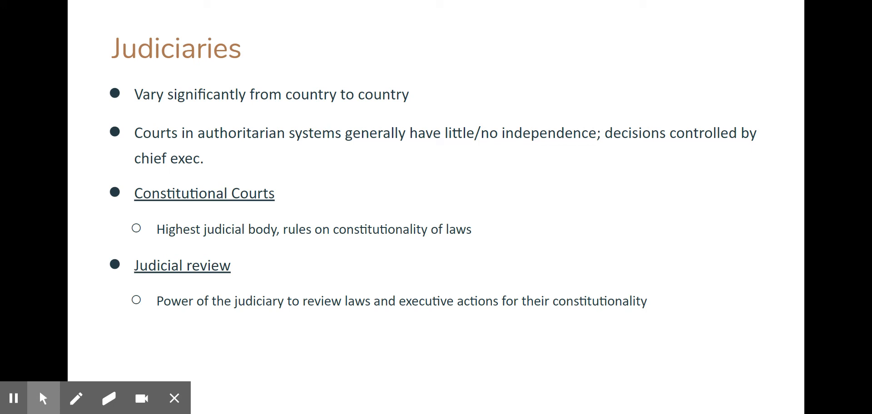
# Advance from Judiciaries to the Bureaucracies slide.
pyautogui.press('right')
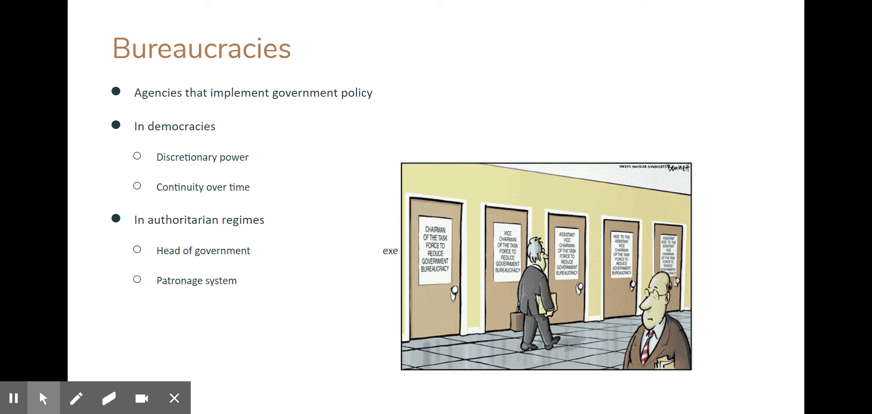
pyautogui.moveTo(806, 51)
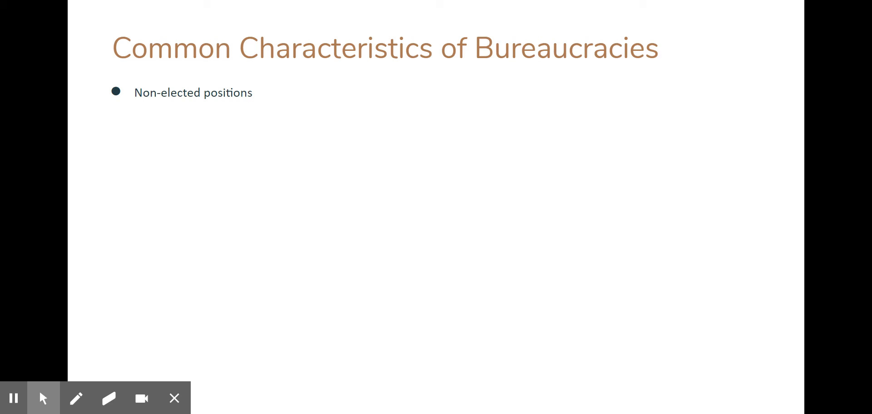
pyautogui.moveTo(768, 7)
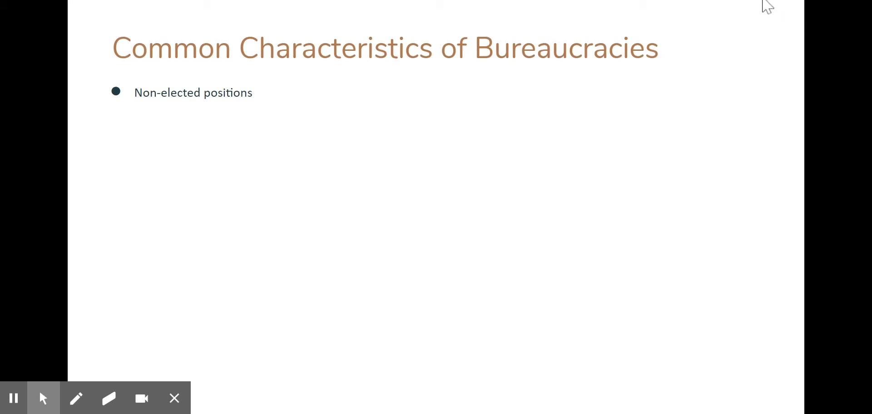
pyautogui.moveTo(846, 173)
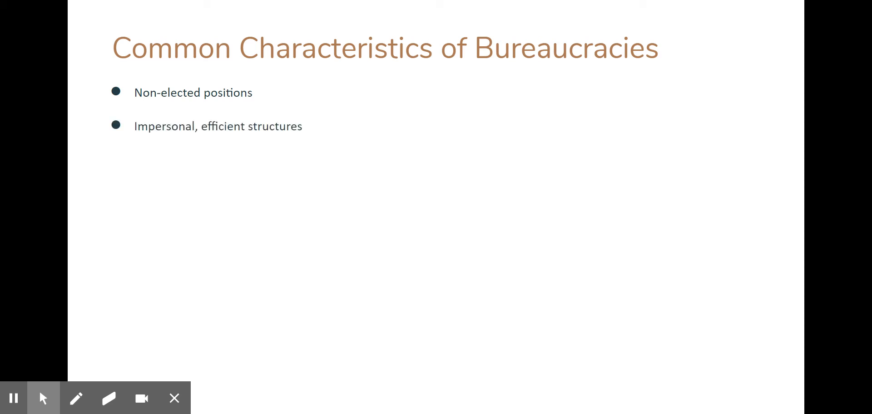
pyautogui.press('Right')
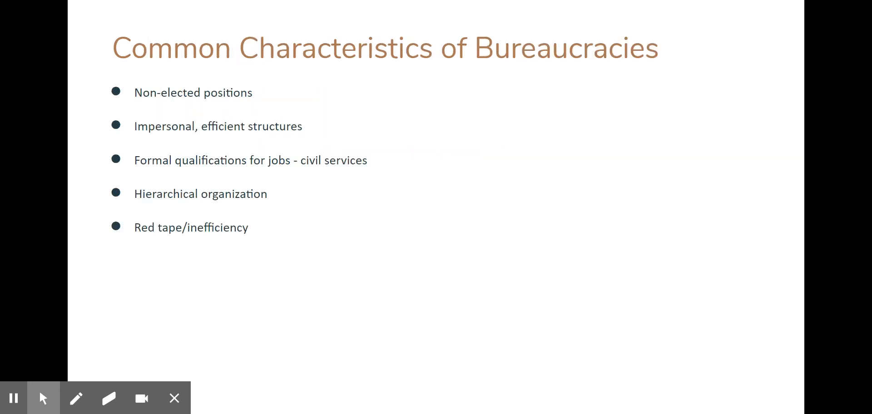
pyautogui.press('Right')
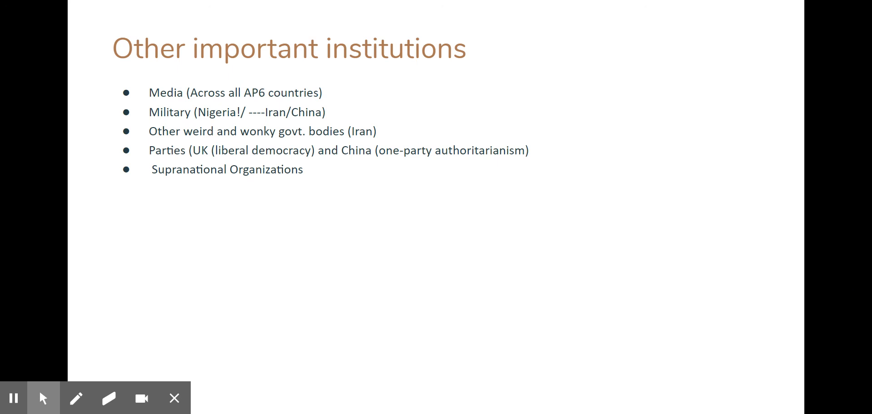
pyautogui.moveTo(742, 187)
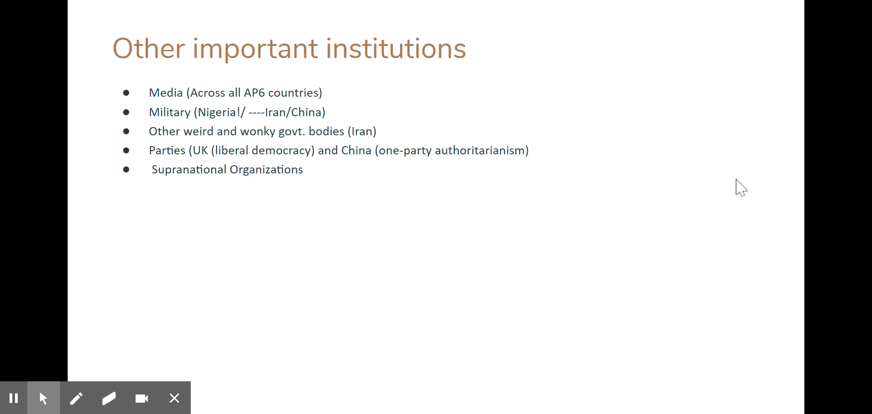
pyautogui.moveTo(570, 186)
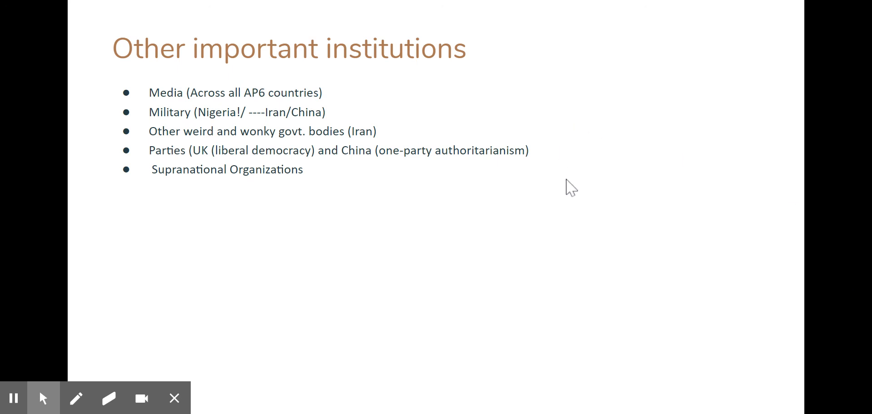
pyautogui.moveTo(230, 219)
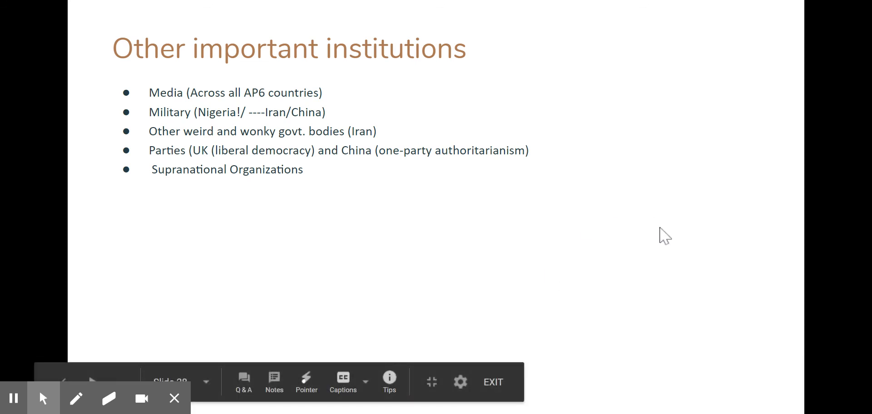
pyautogui.moveTo(696, 311)
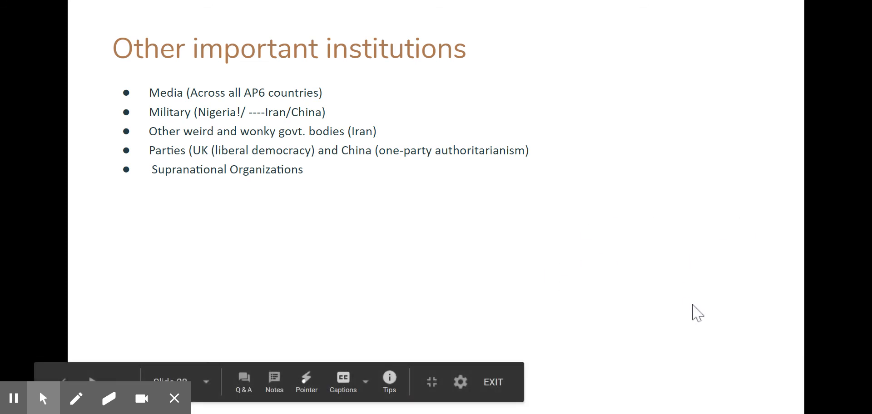
pyautogui.moveTo(728, 53)
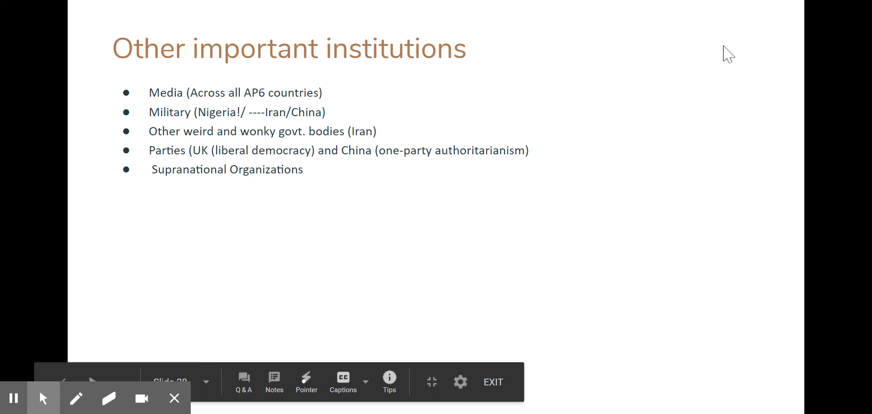